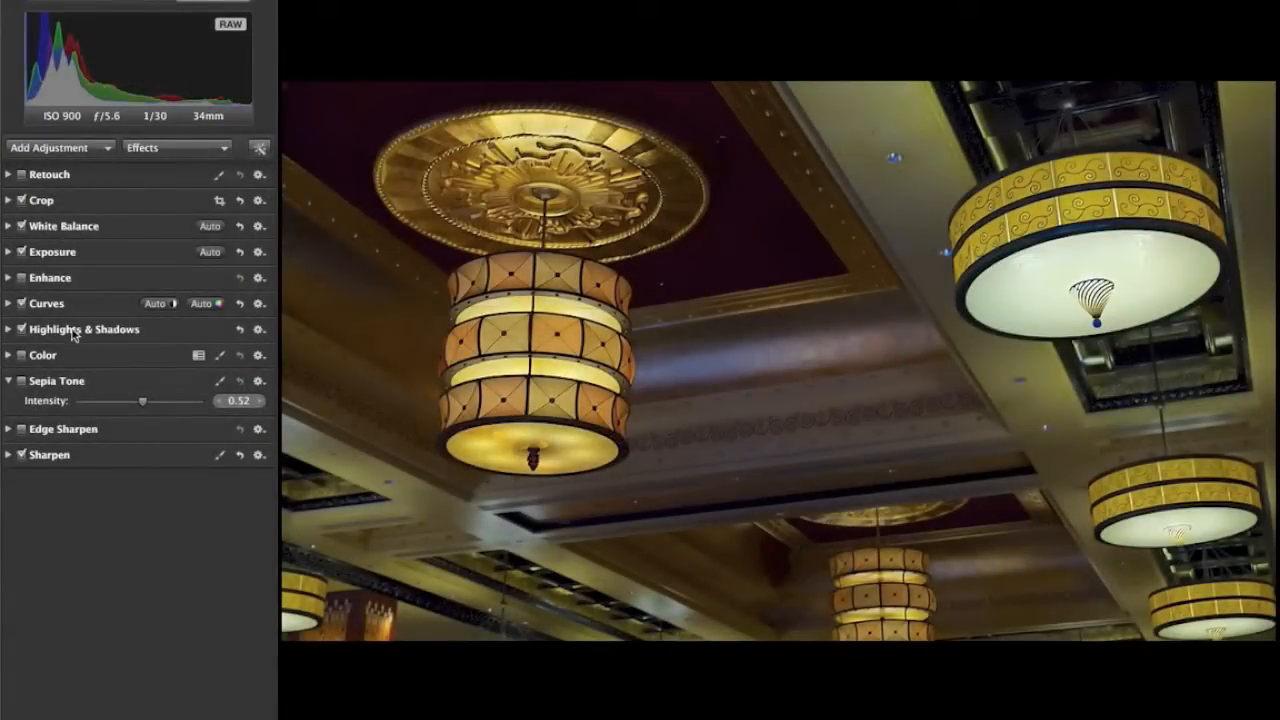
mouse_move(92, 368)
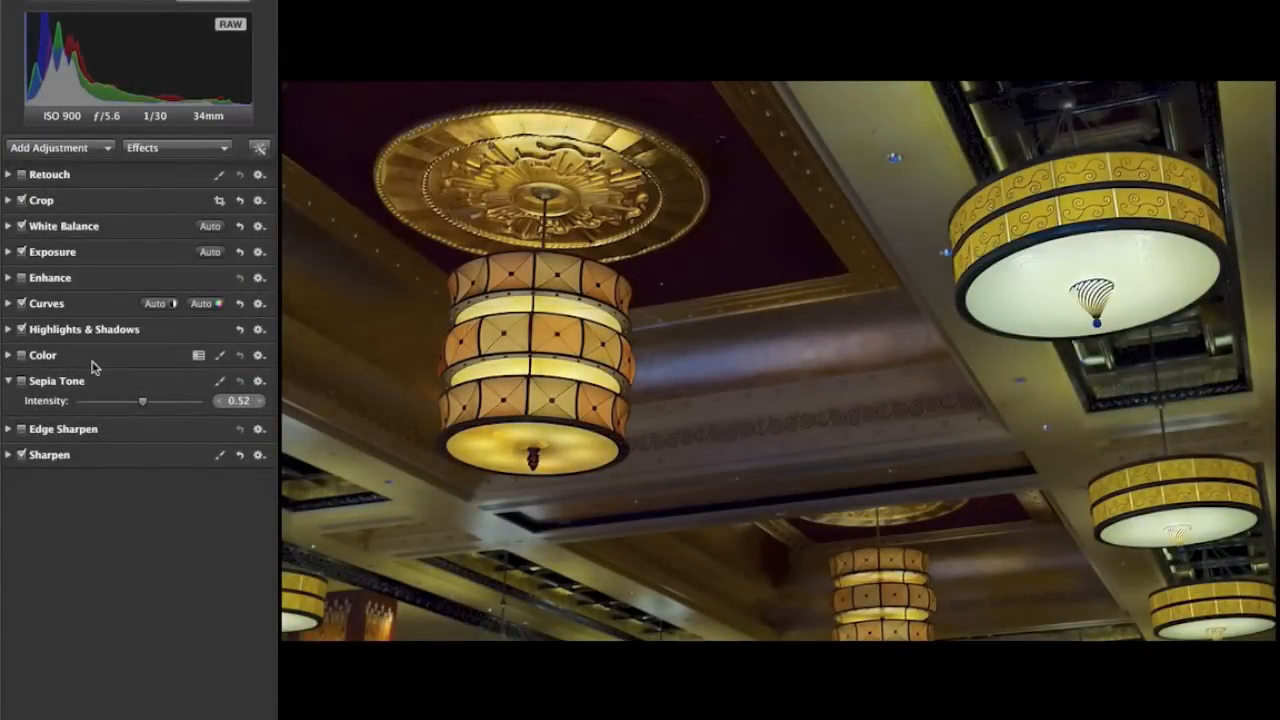
- Add a Color adjustment with Saturation 20.5, Hue -4.4 and Luminance about -5.9 for the lamp tones
left_click(258, 354)
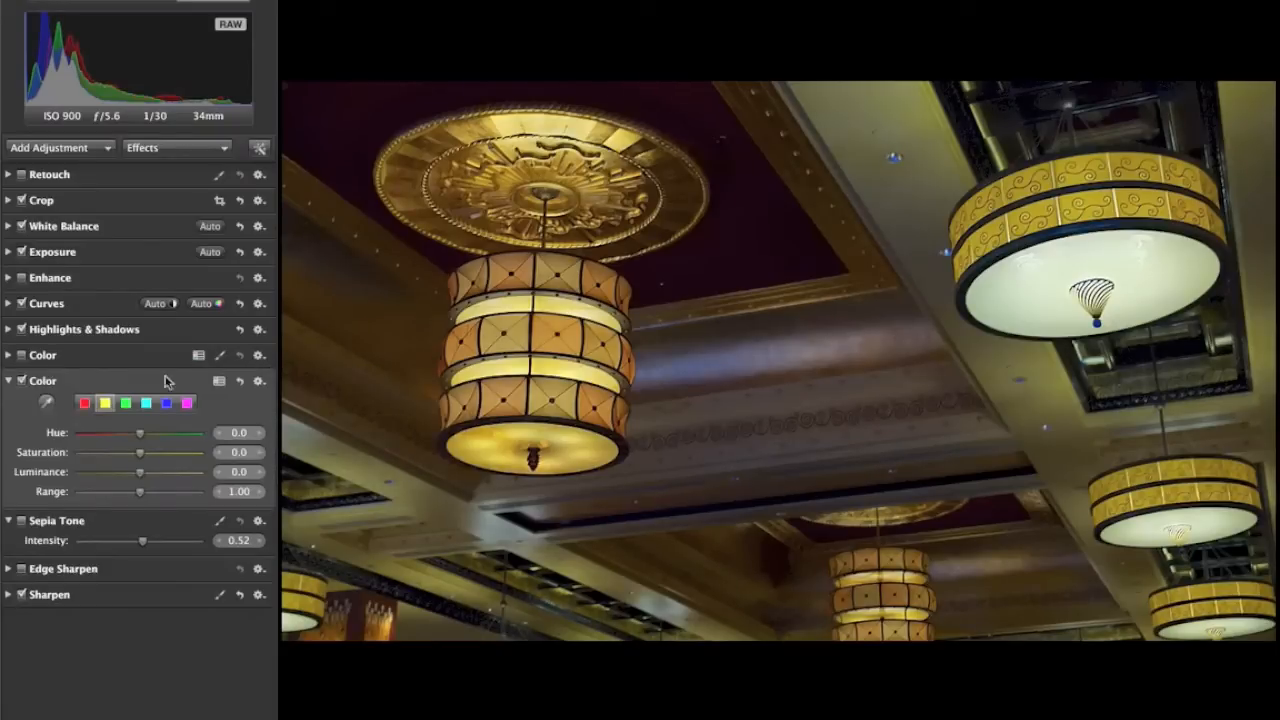
mouse_move(556, 392)
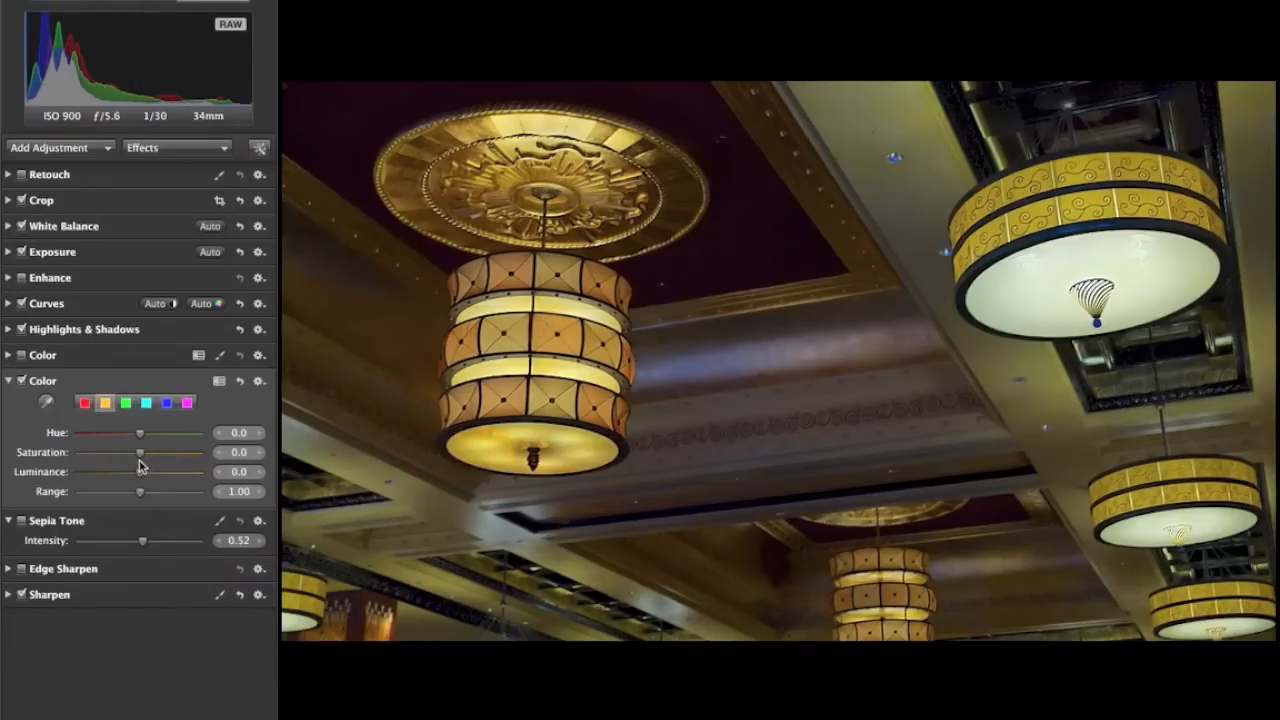
left_click_drag(116, 452, 140, 452)
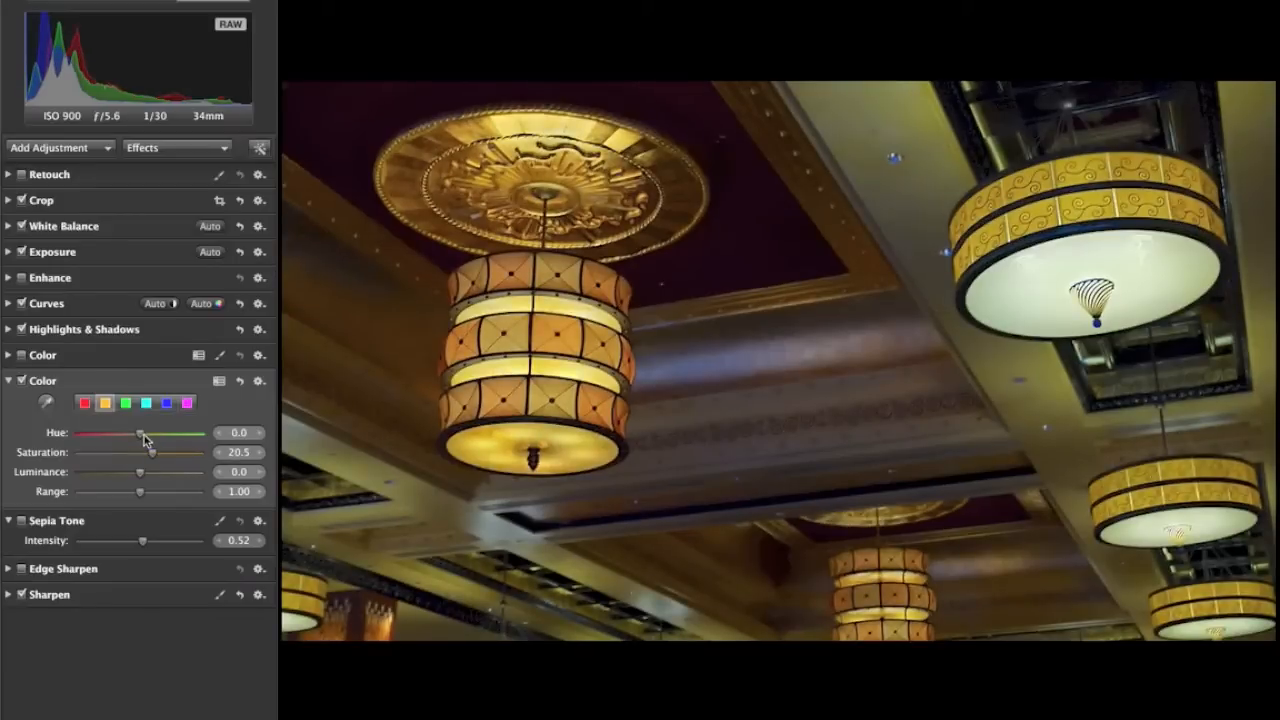
left_click_drag(140, 434, 136, 434)
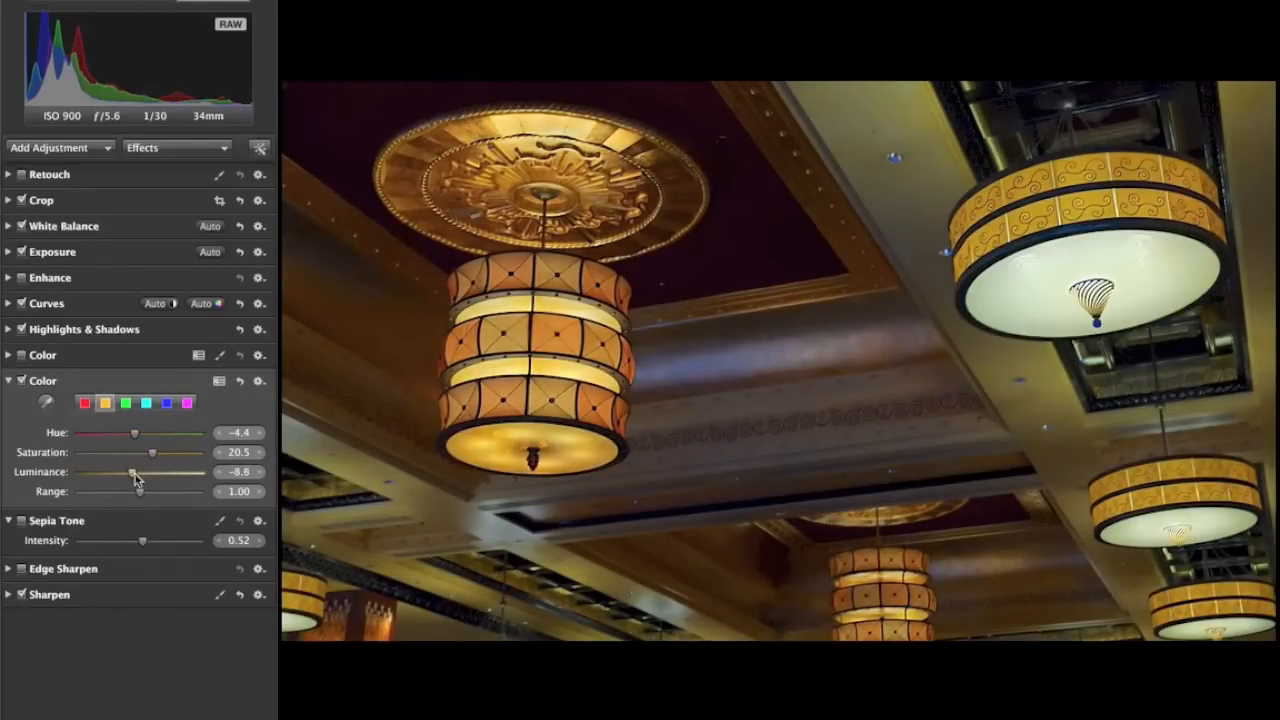
left_click_drag(136, 472, 138, 472)
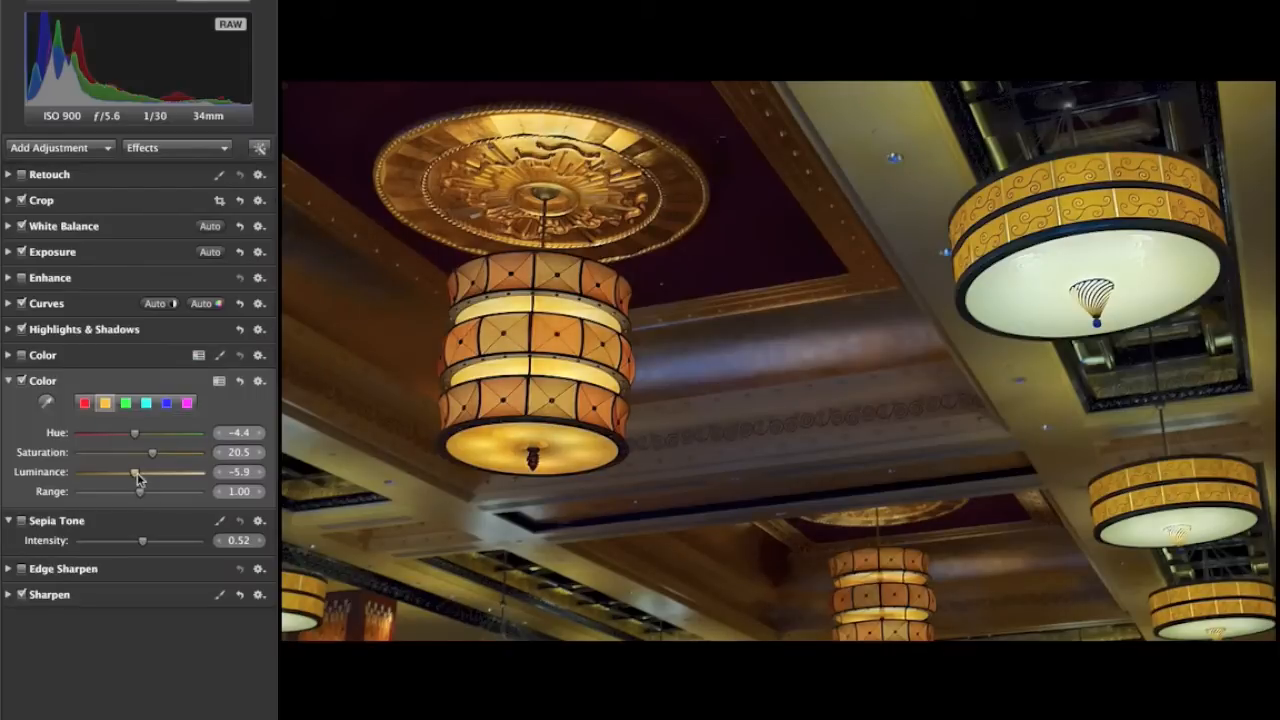
left_click_drag(136, 472, 130, 472)
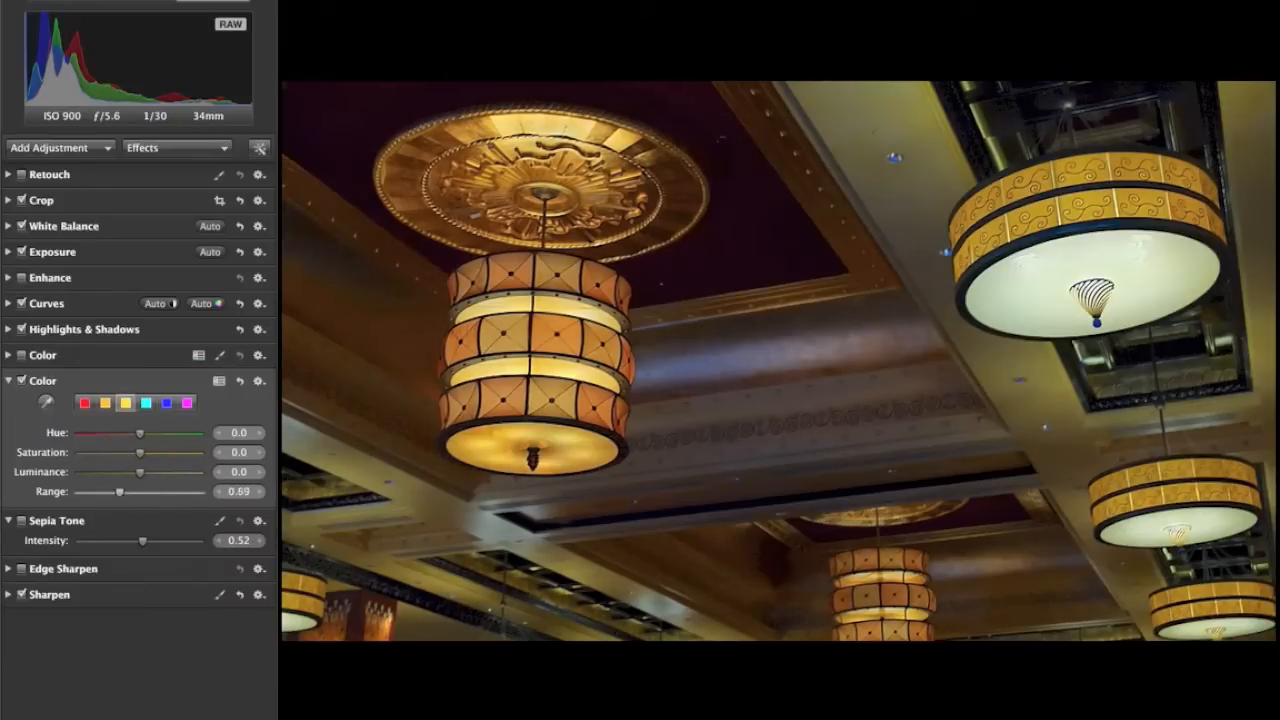
- Retune the orange swatch to Range 0.48, Saturation 7.0 and Luminance -8.8
left_click_drag(140, 452, 144, 452)
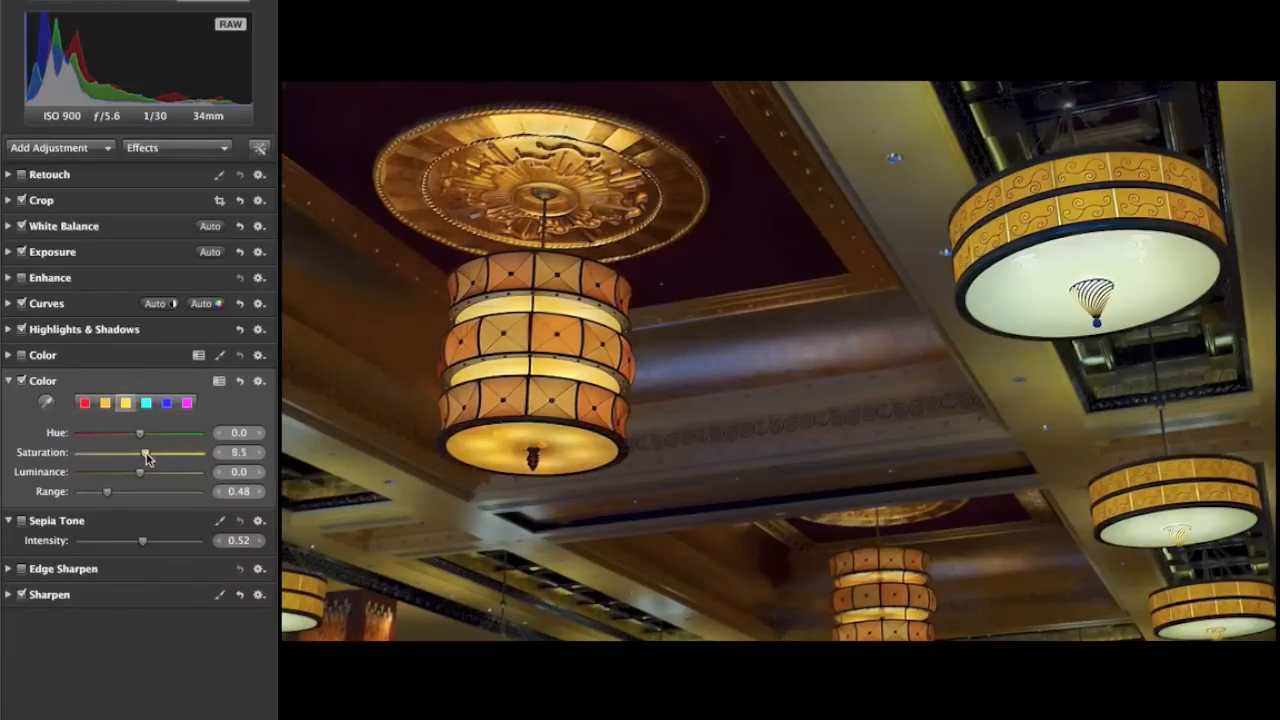
left_click_drag(142, 472, 136, 472)
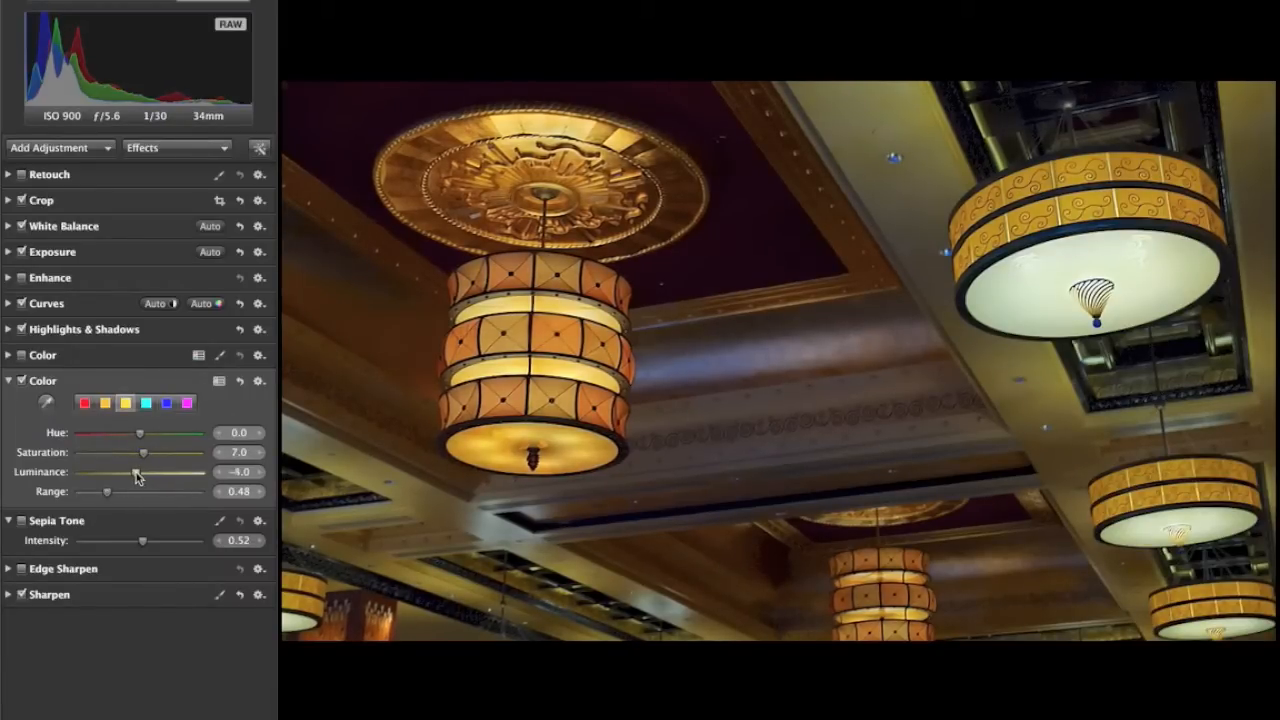
left_click_drag(138, 472, 132, 472)
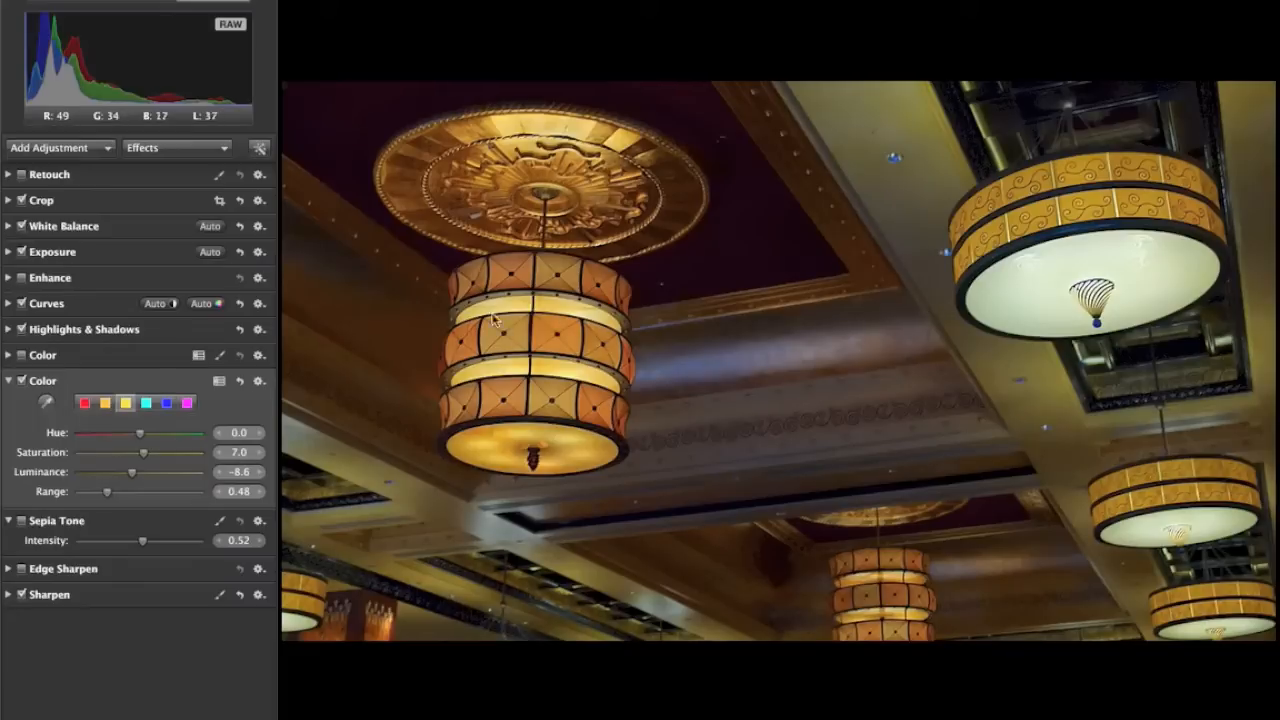
mouse_move(676, 320)
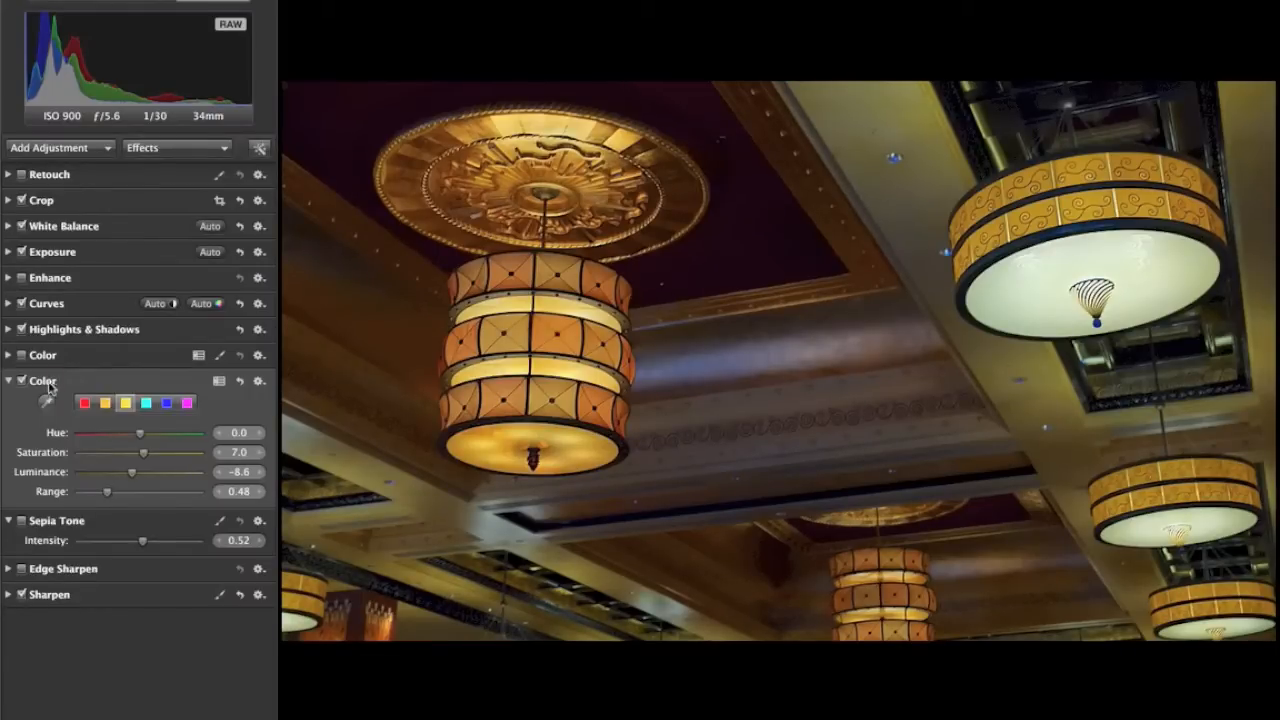
mouse_move(528, 448)
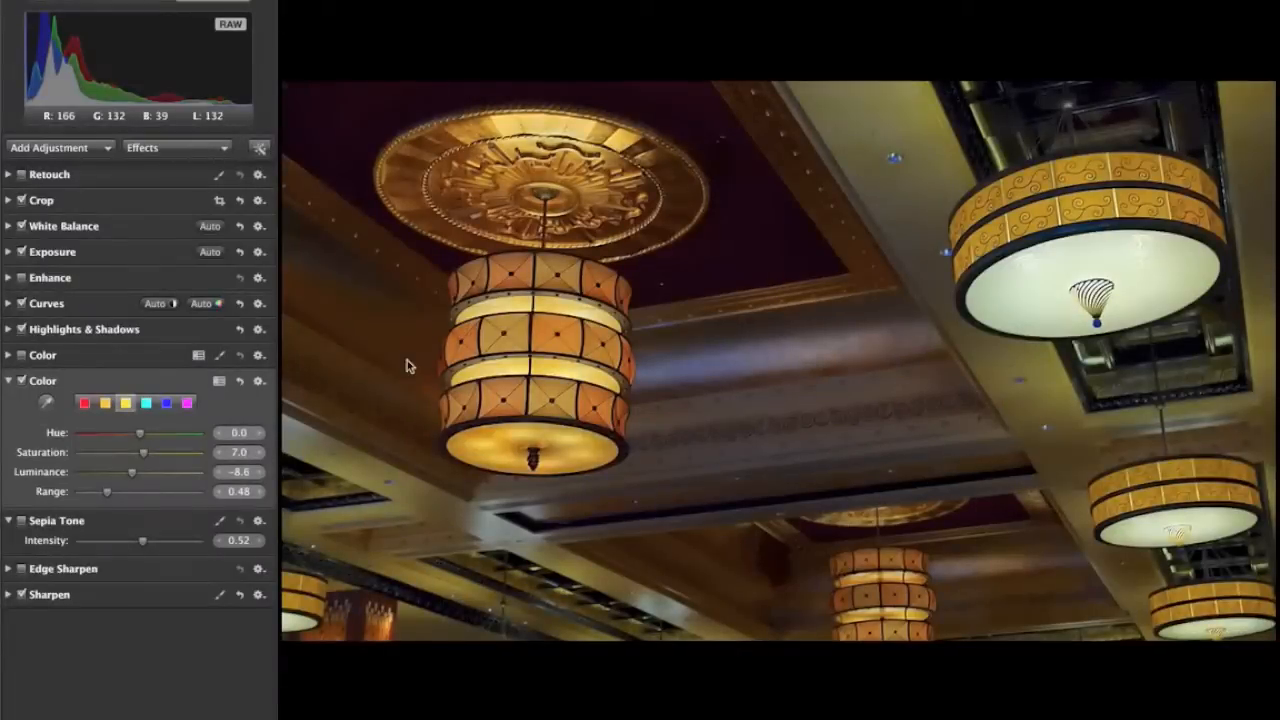
- Remove the extra Color adjustment and choose Brush Color in on the remaining one
left_click(260, 380)
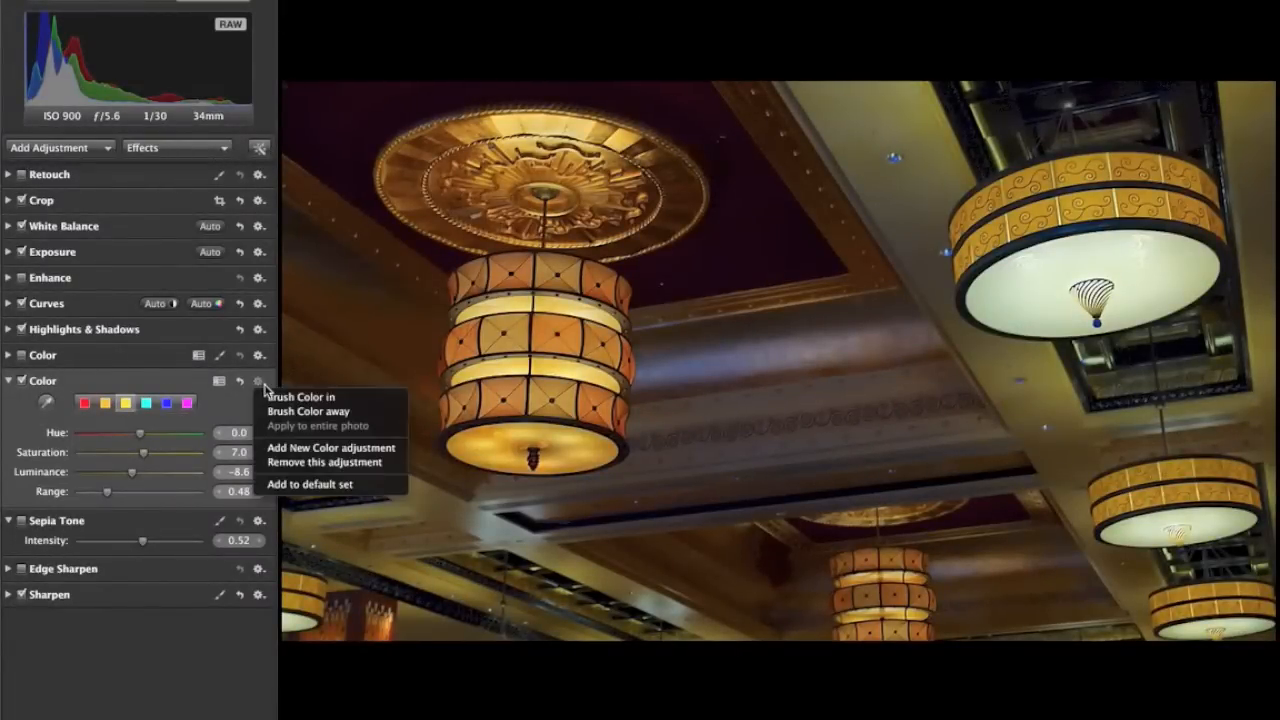
mouse_move(324, 462)
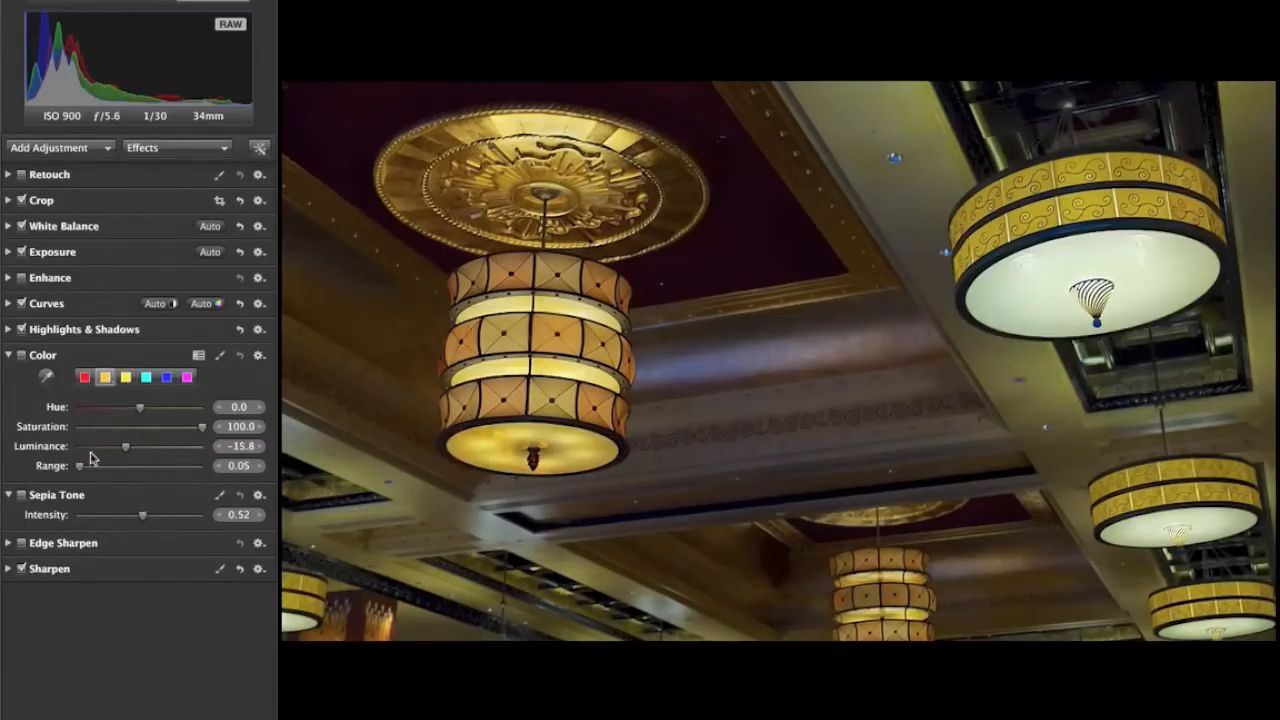
left_click(104, 376)
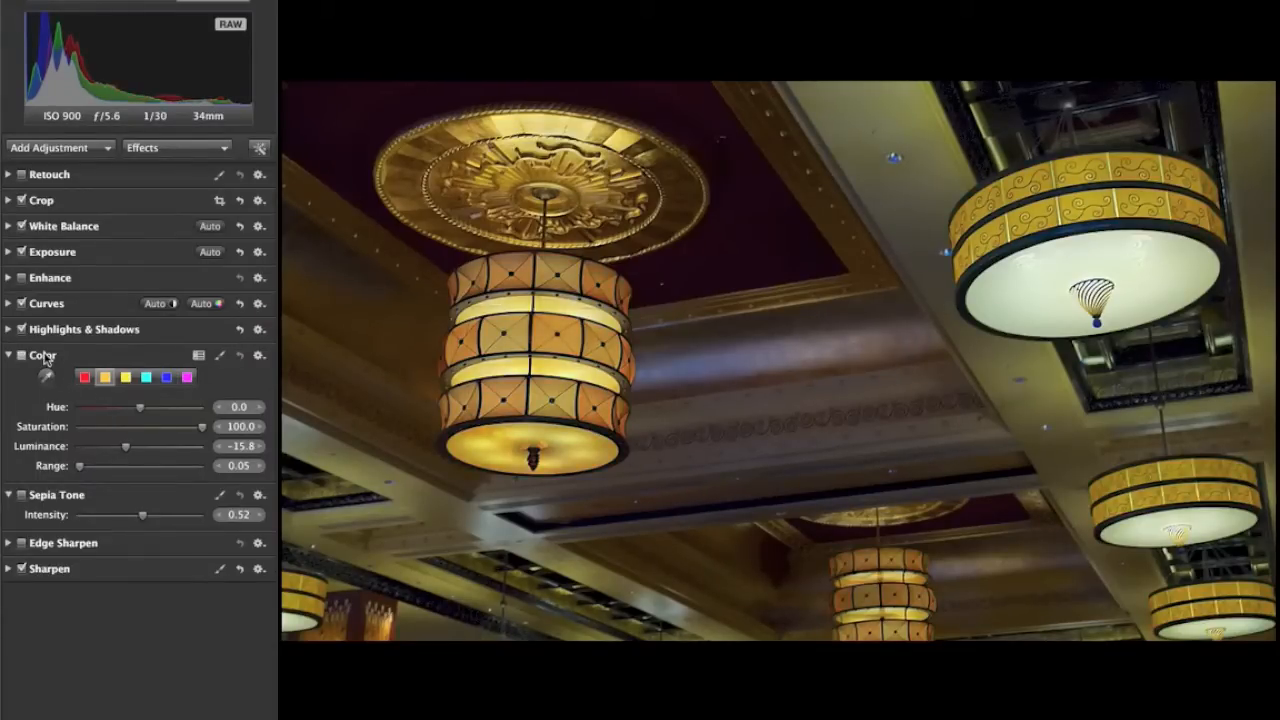
left_click(260, 356)
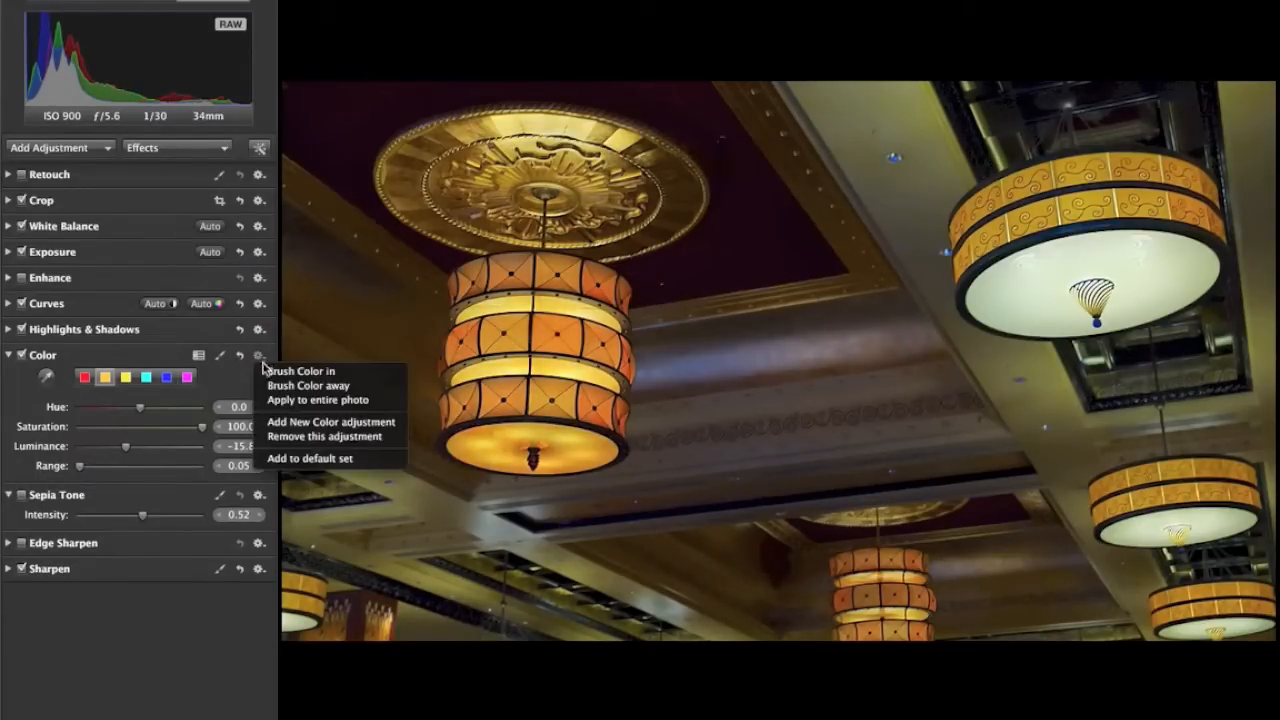
left_click(300, 370)
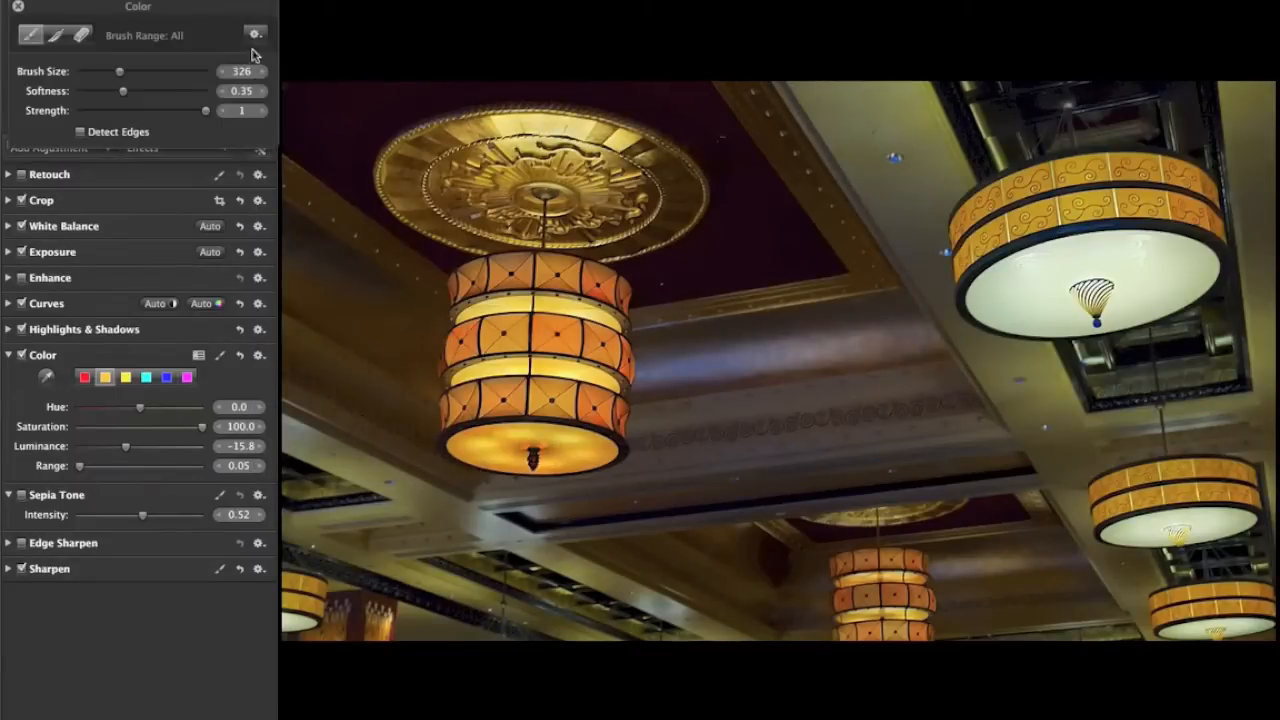
- Brush the Color adjustment onto the hanging lamps with the colour overlay shown
left_click(256, 36)
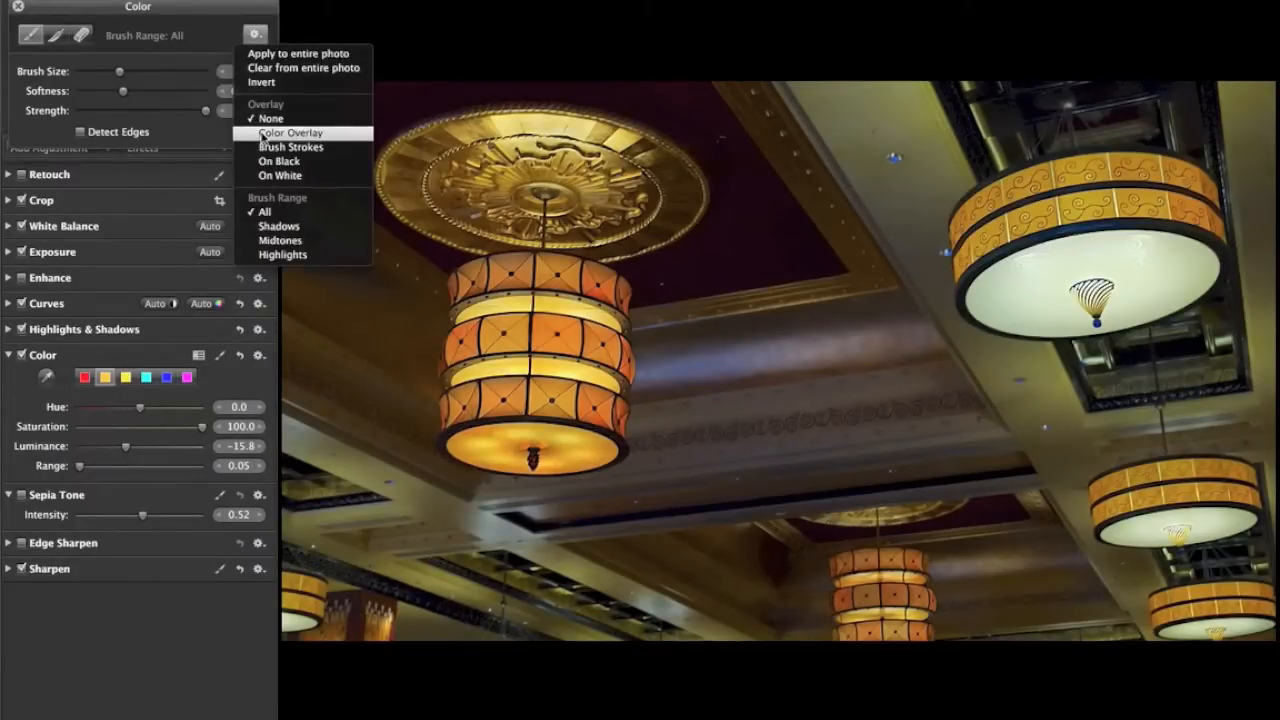
left_click(290, 132)
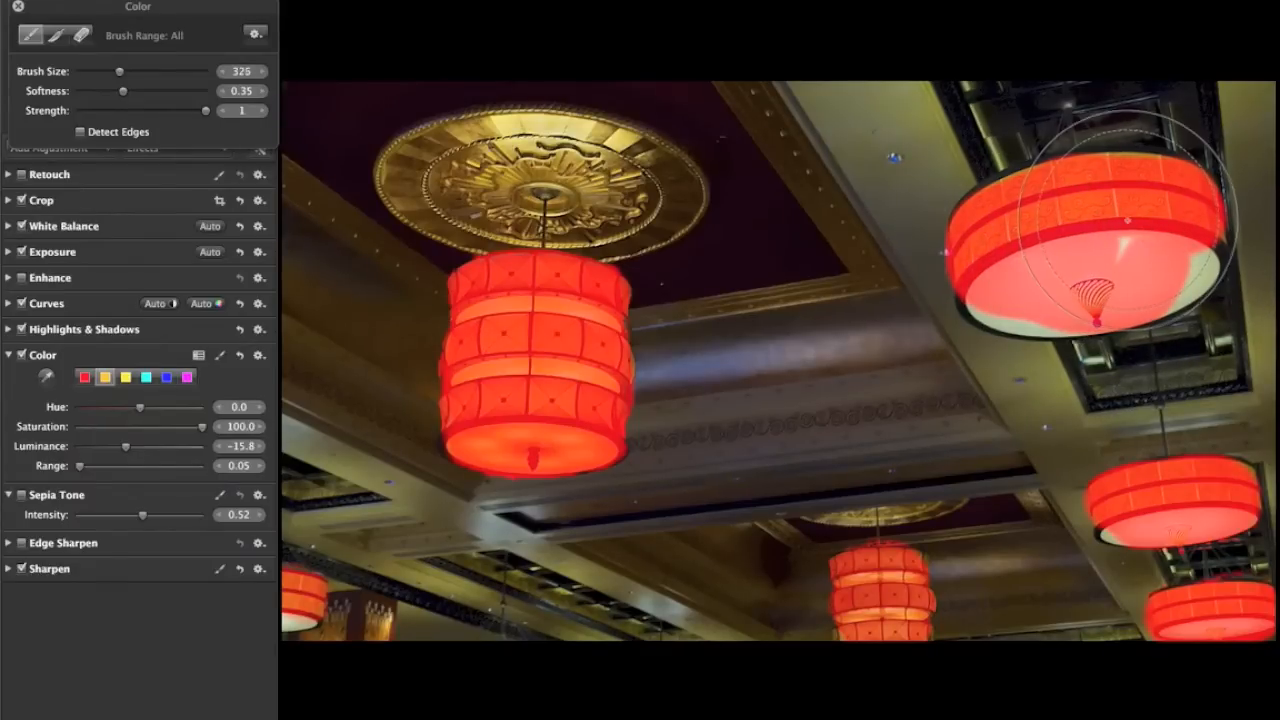
left_click_drag(118, 72, 96, 72)
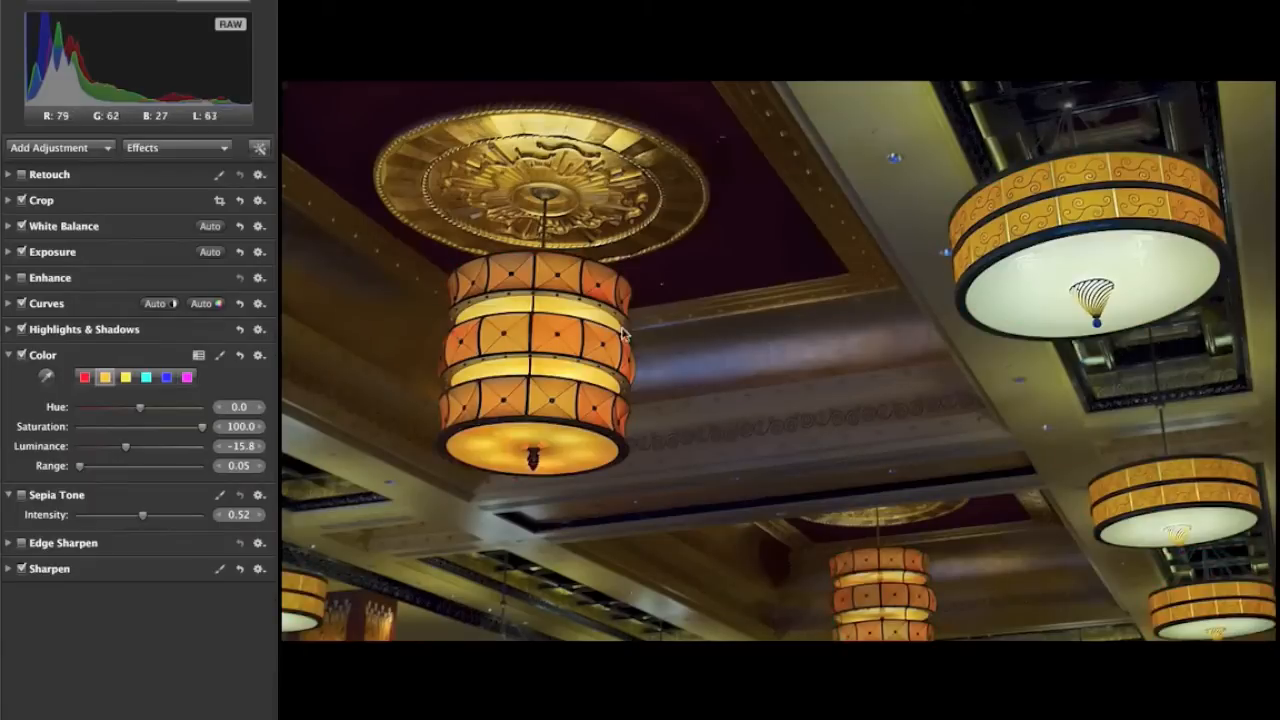
mouse_move(460, 352)
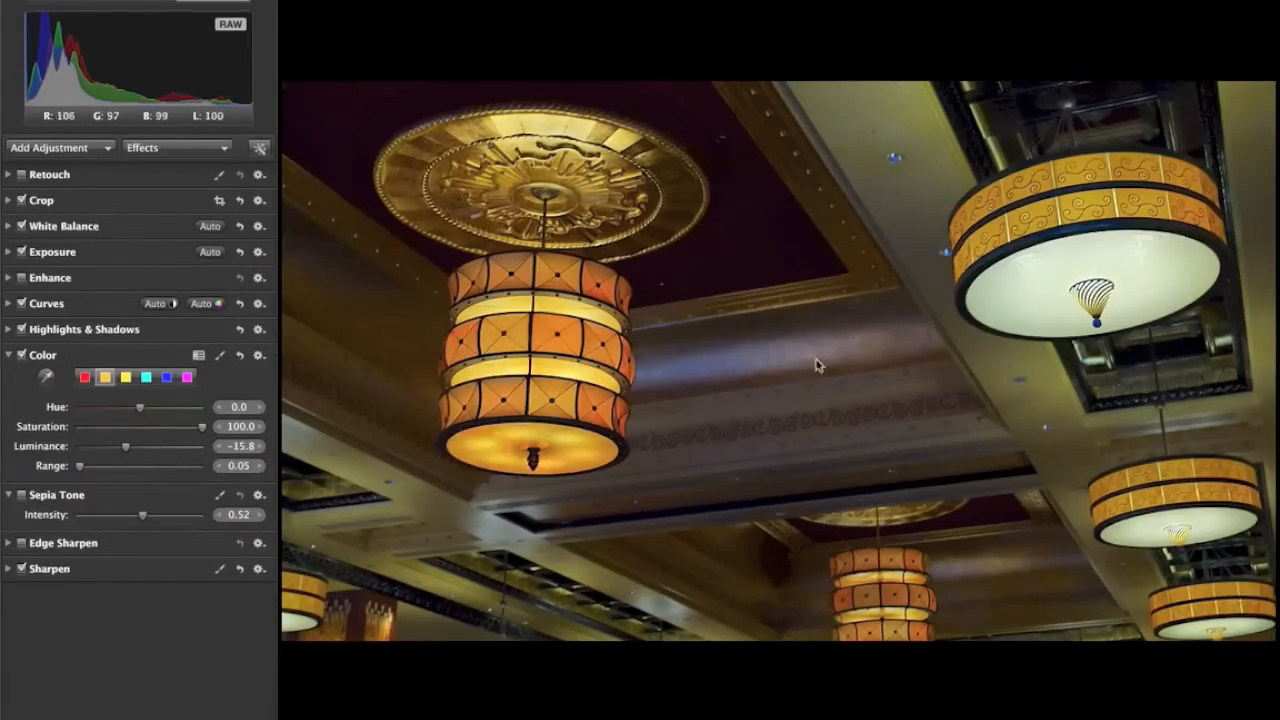
mouse_move(684, 510)
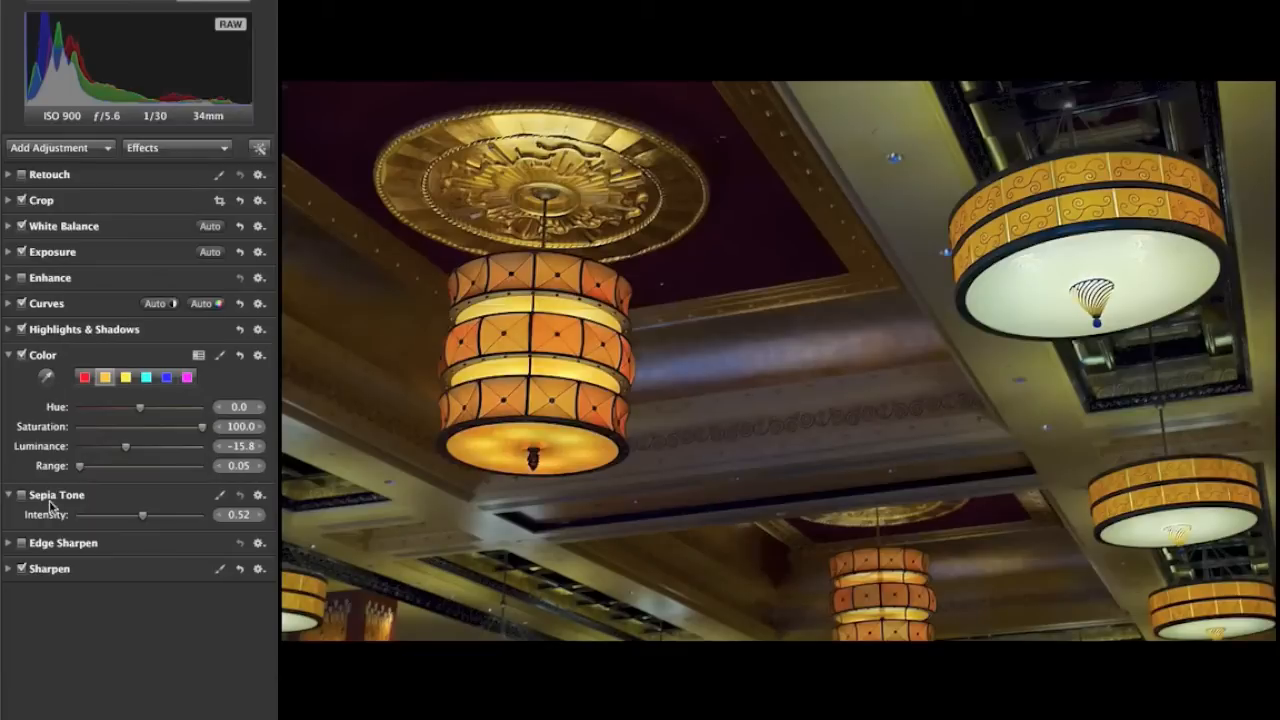
mouse_move(836, 164)
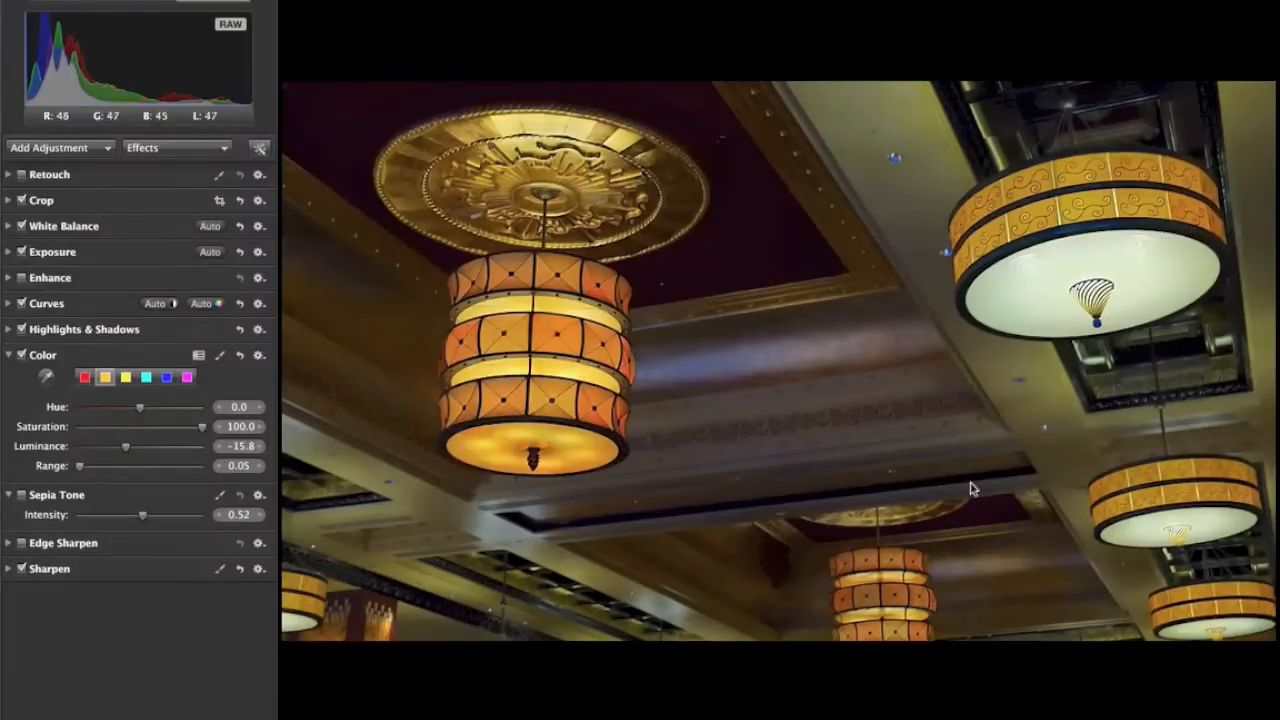
mouse_move(862, 276)
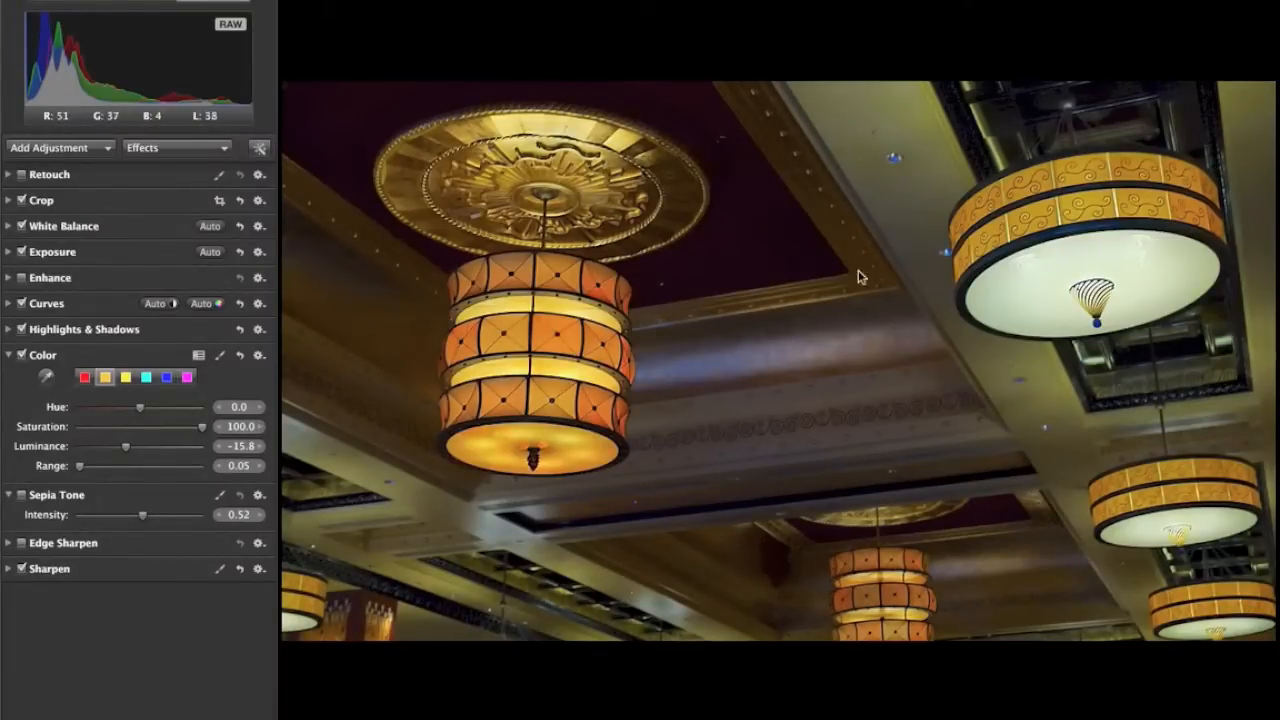
mouse_move(336, 344)
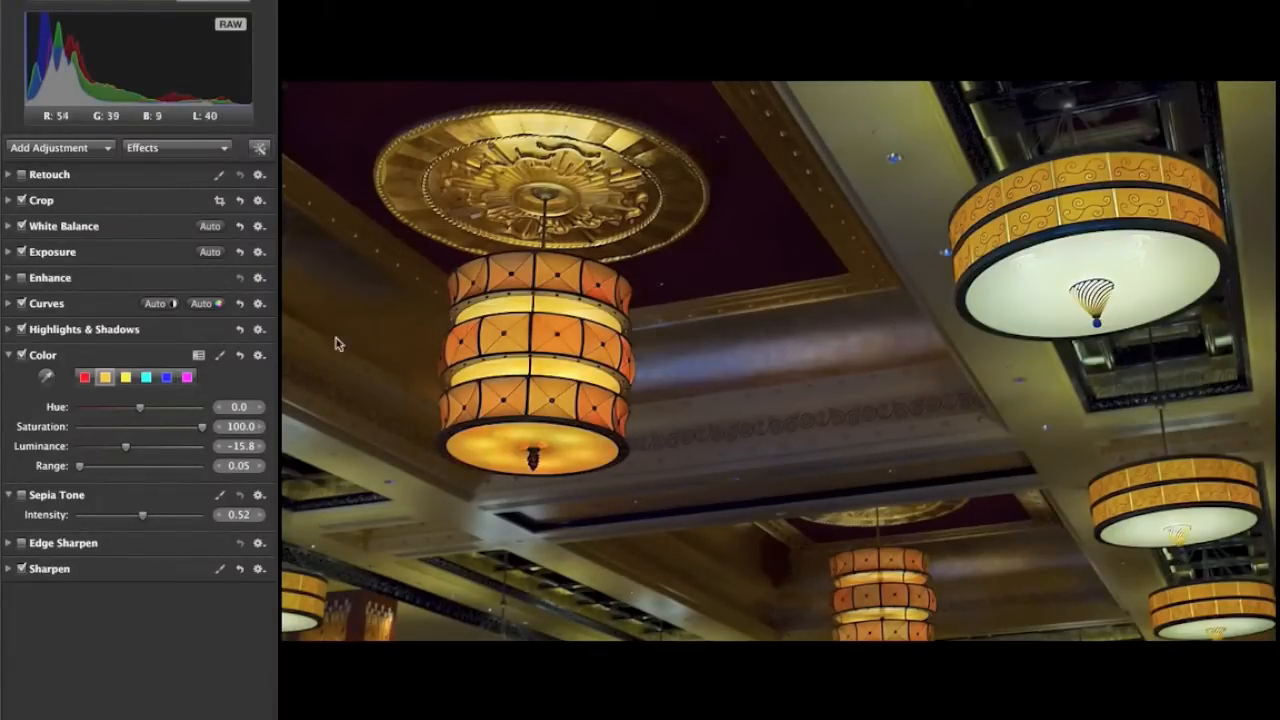
mouse_move(784, 452)
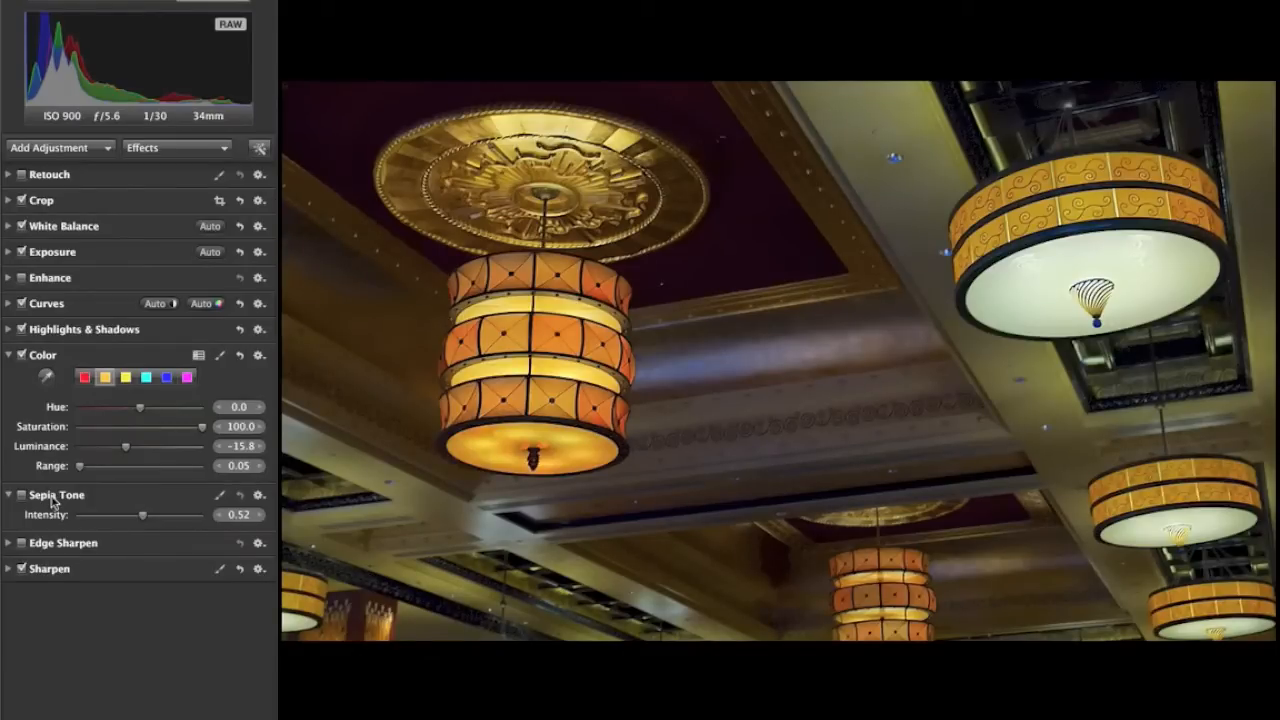
- Enable Sepia Tone and brush it in over the ceiling, avoiding the lamps
left_click(20, 494)
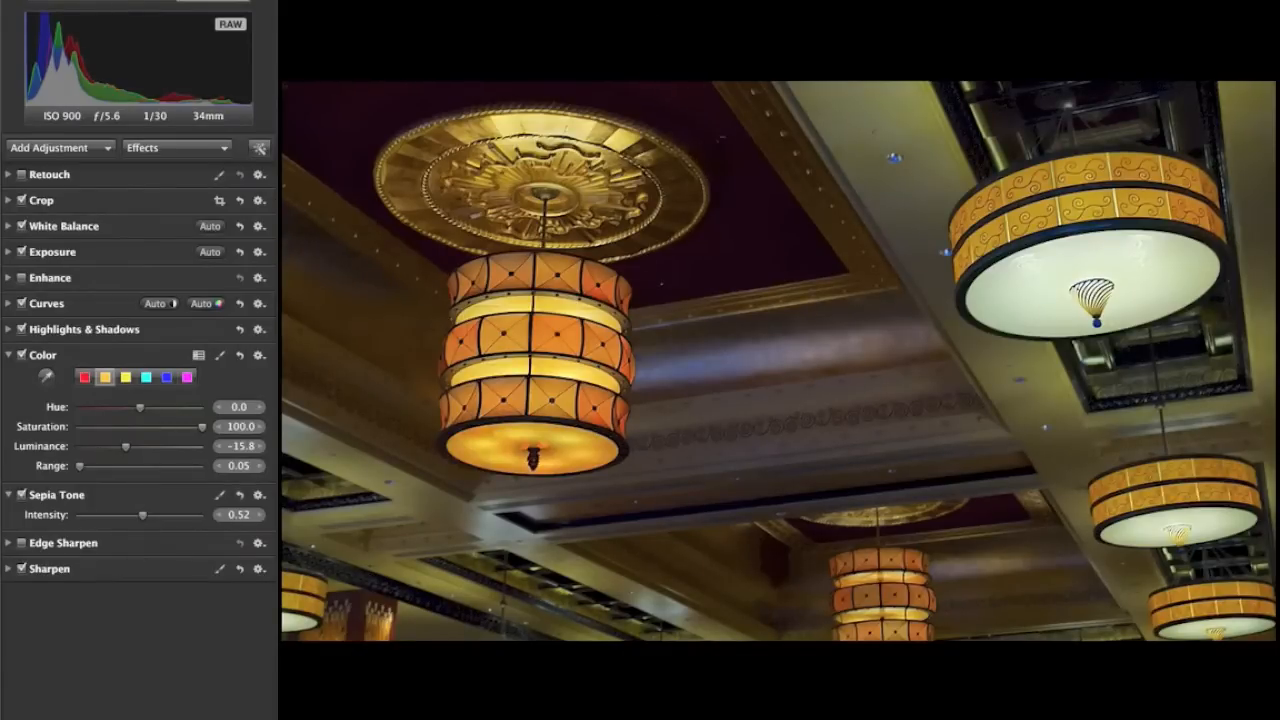
mouse_move(816, 378)
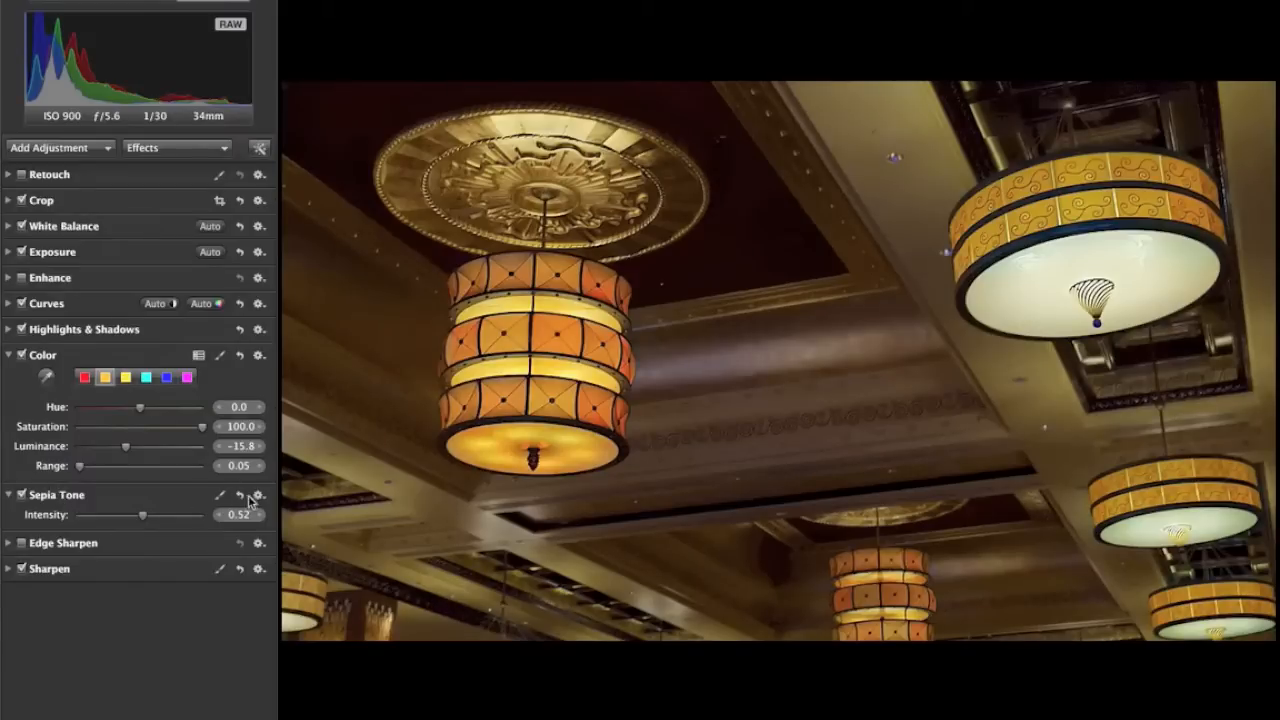
left_click(220, 496)
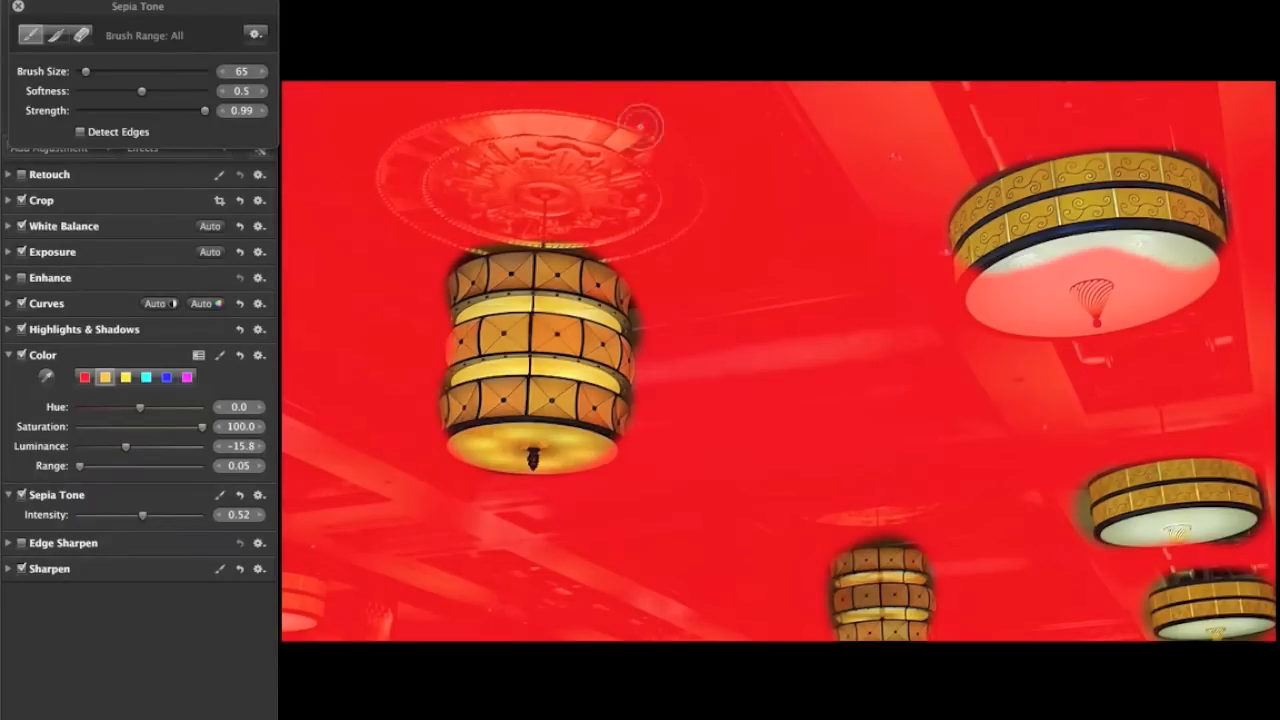
mouse_move(770, 420)
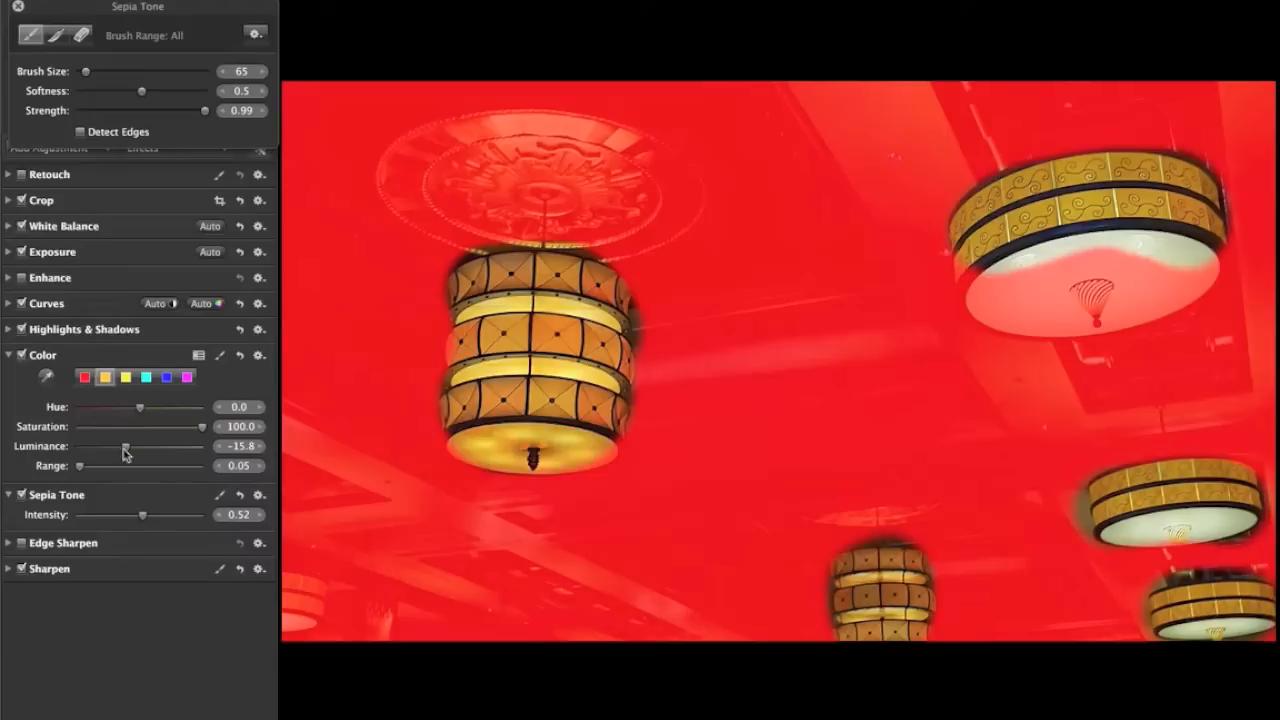
mouse_move(216, 452)
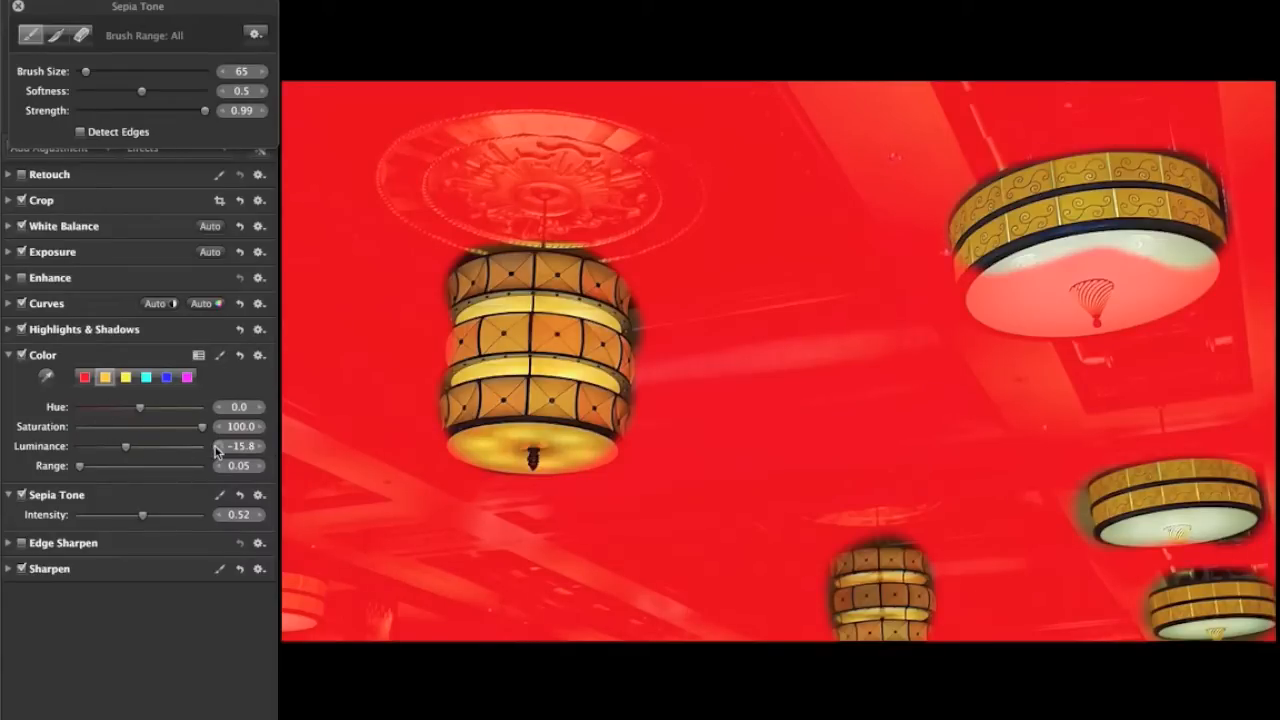
mouse_move(192, 492)
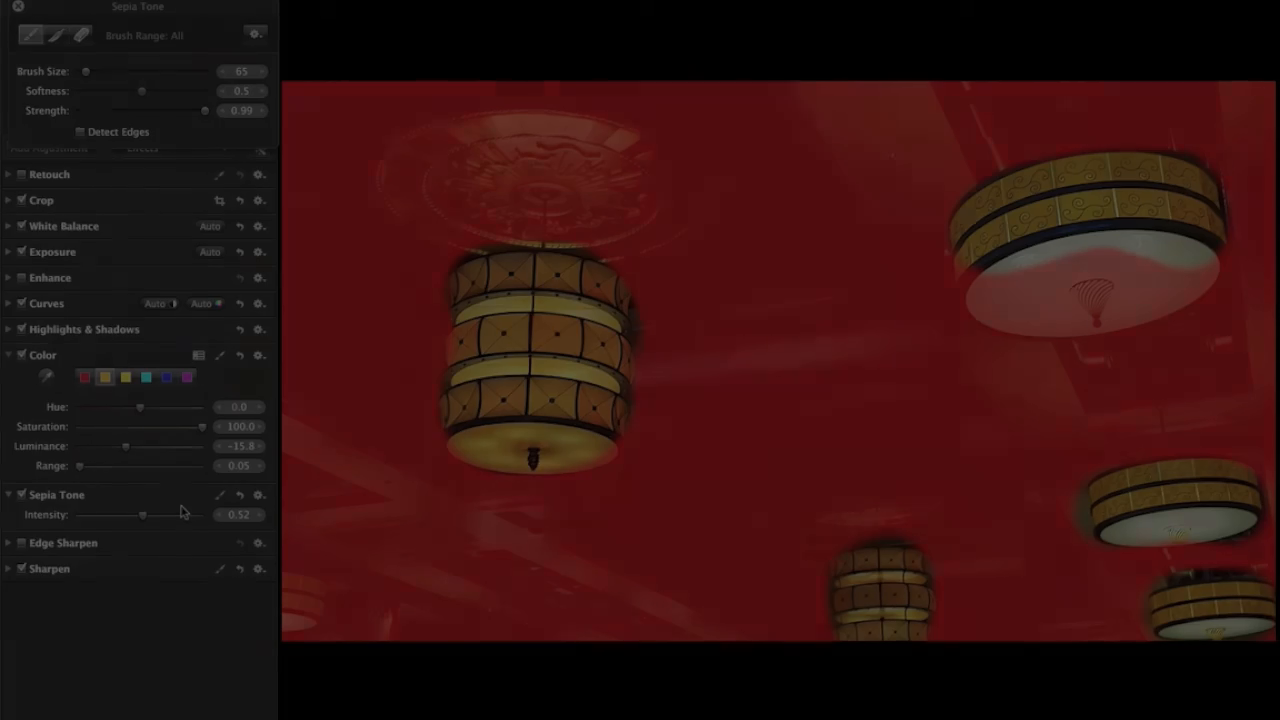
- Close the Sepia Tone brush HUD and review the sepia ceiling with amber lamps
left_click(18, 6)
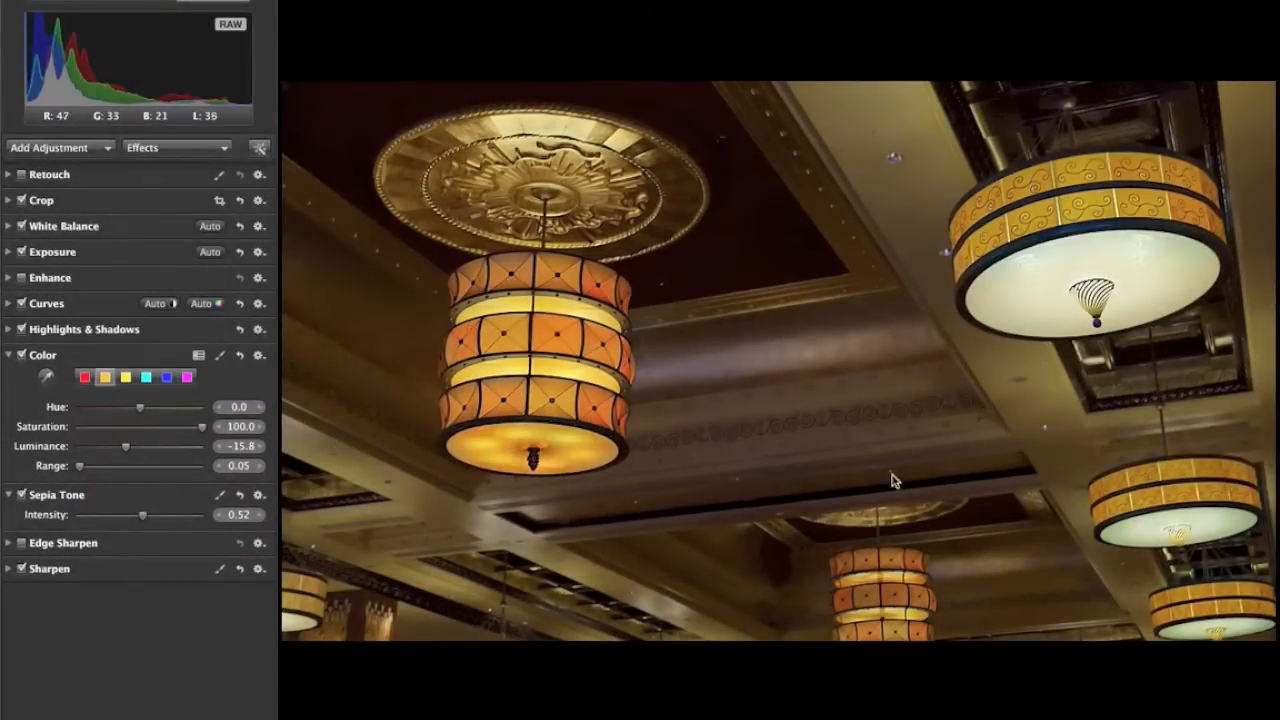
mouse_move(1036, 420)
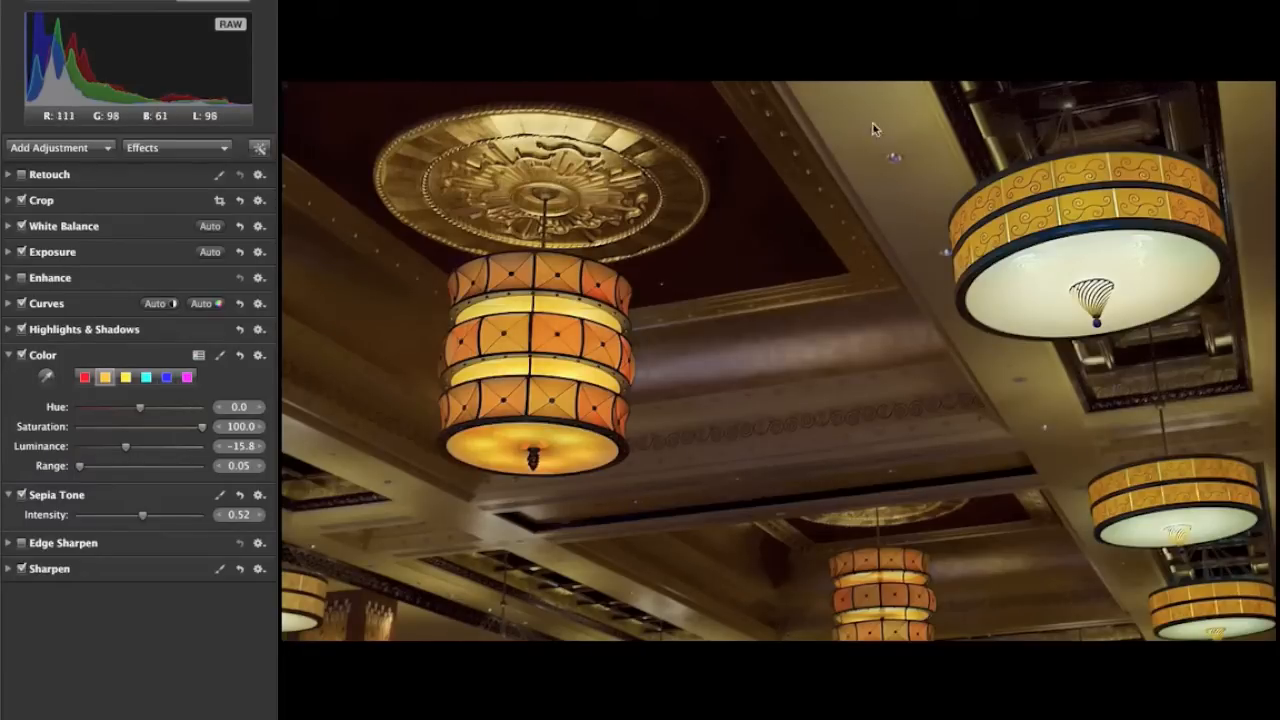
mouse_move(656, 292)
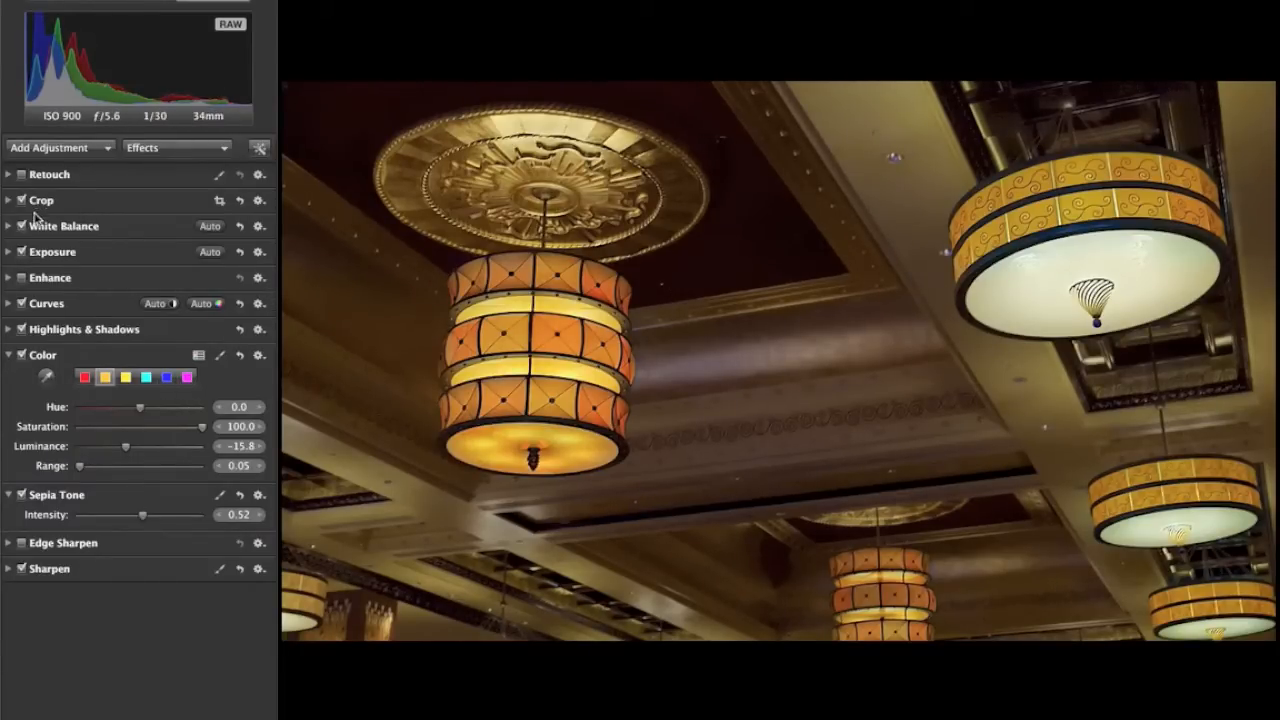
left_click(22, 174)
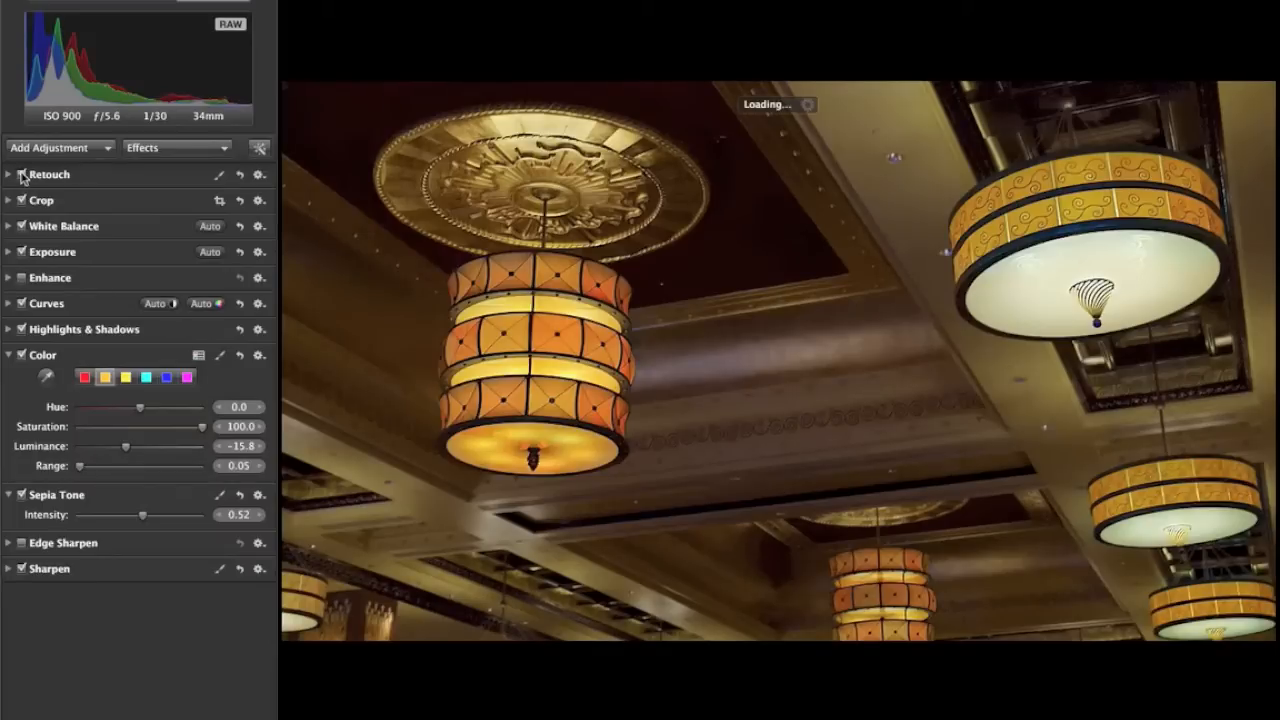